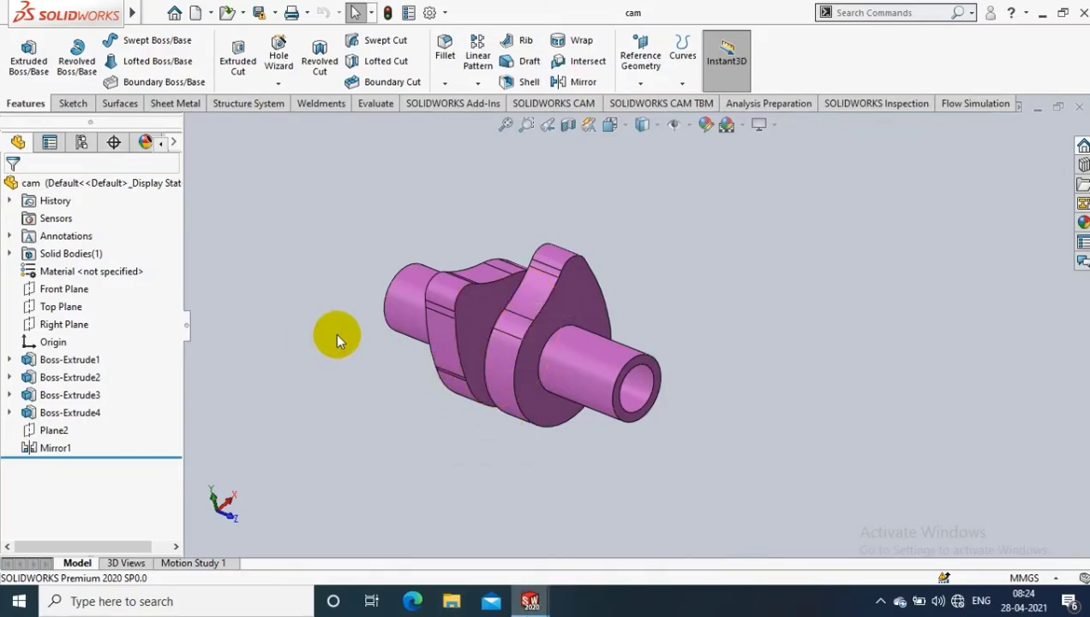
# Rotate the crankshaft to view it end-on and from the side, then bring up the Evaluate tools.
pyautogui.moveTo(342, 343); pyautogui.dragTo(614, 419)
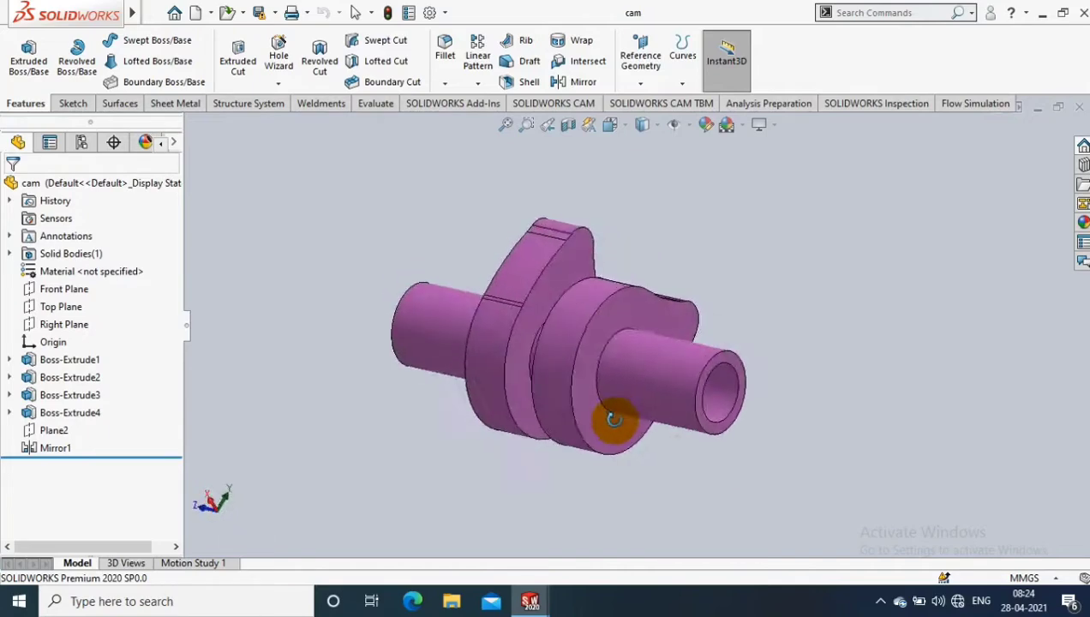
pyautogui.moveTo(613, 420); pyautogui.dragTo(350, 411)
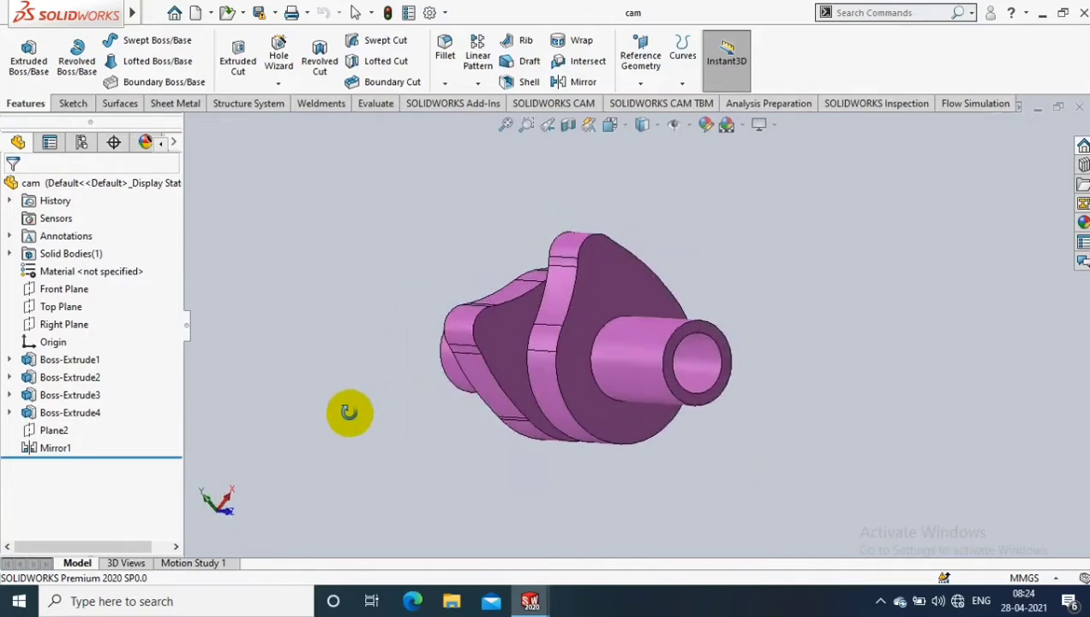
pyautogui.moveTo(349, 411); pyautogui.dragTo(718, 327)
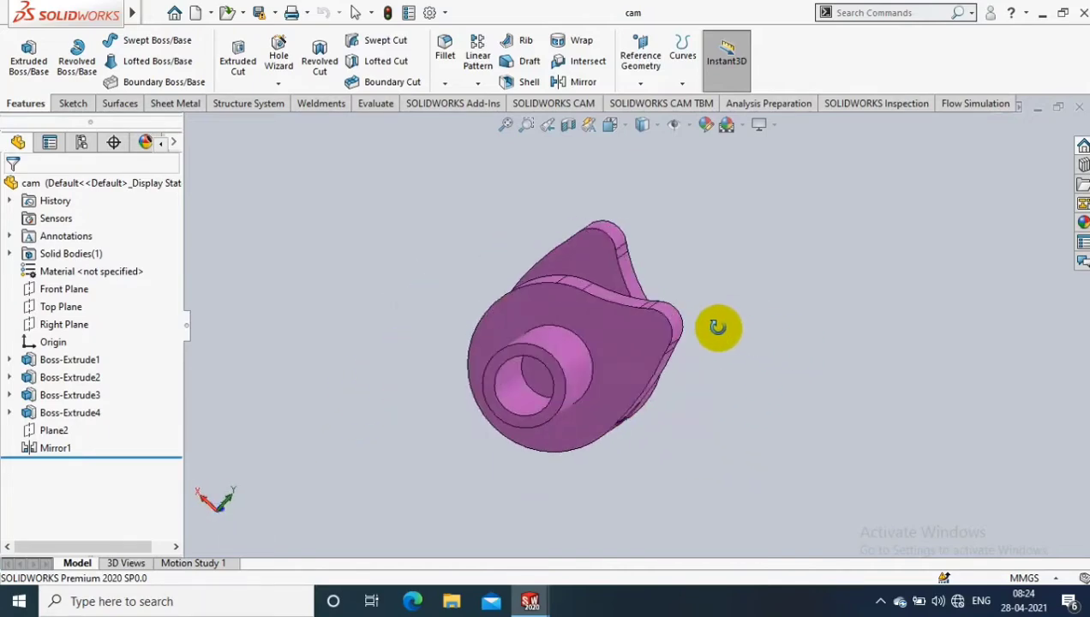
pyautogui.moveTo(718, 327); pyautogui.dragTo(694, 270)
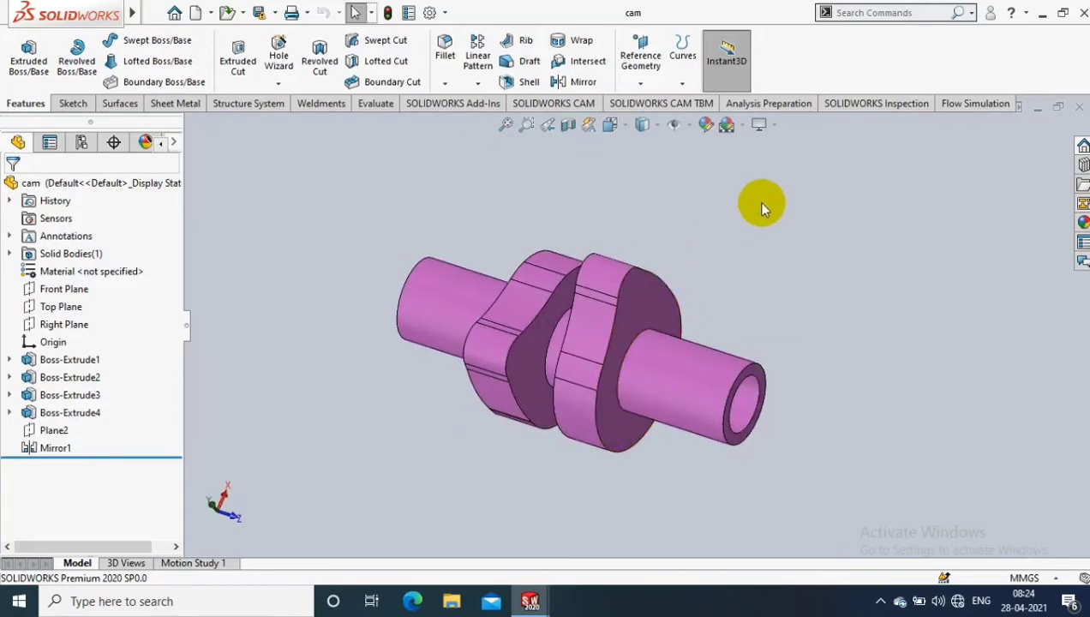
pyautogui.moveTo(602, 175)
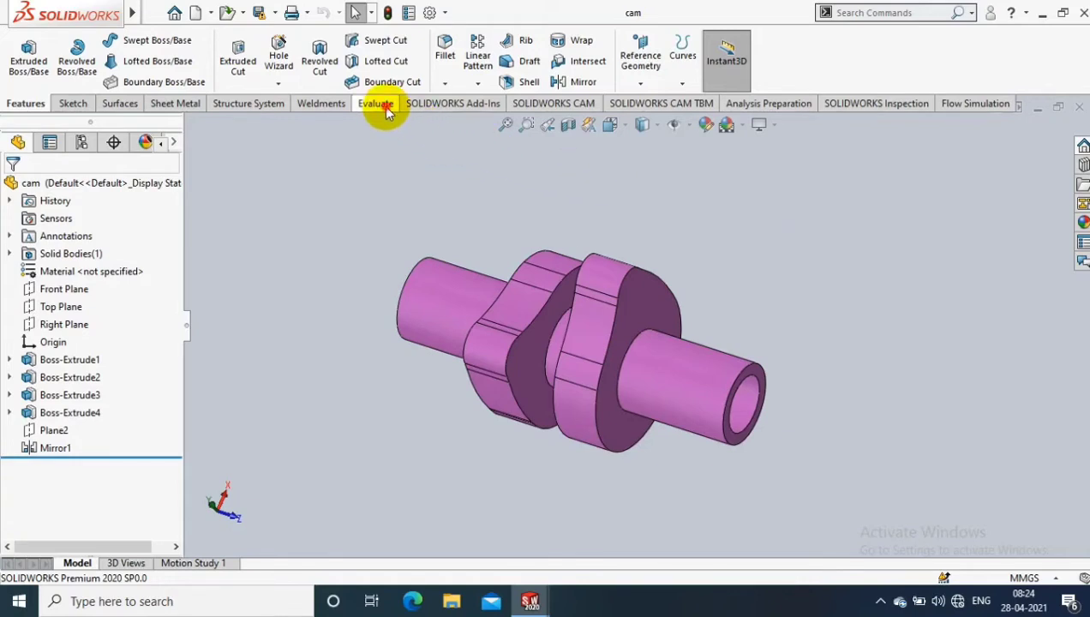
pyautogui.click(373, 103)
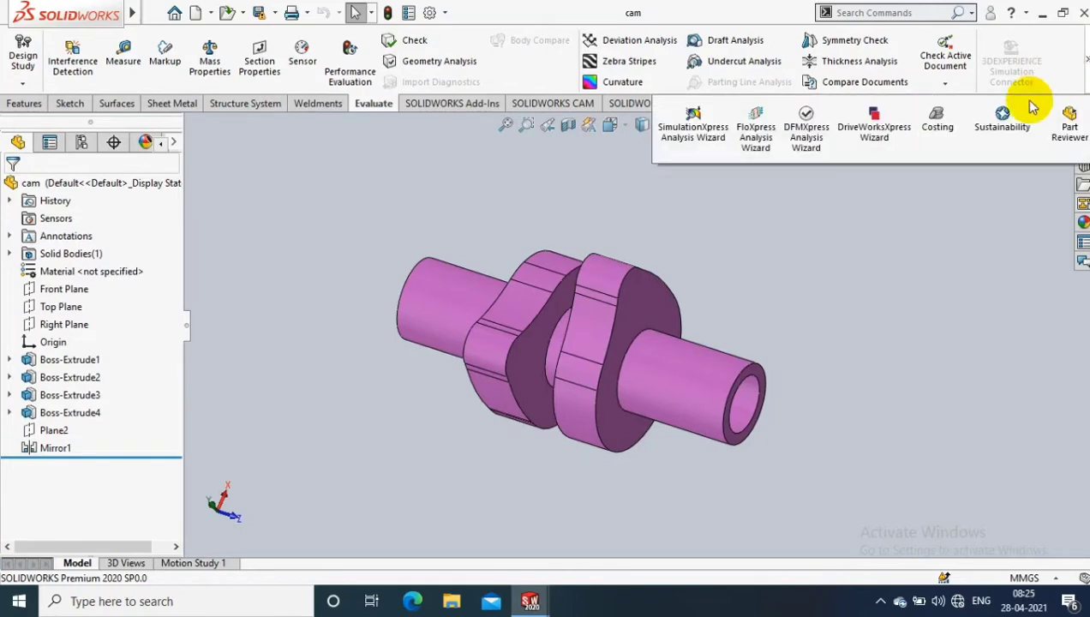
pyautogui.moveTo(937, 120)
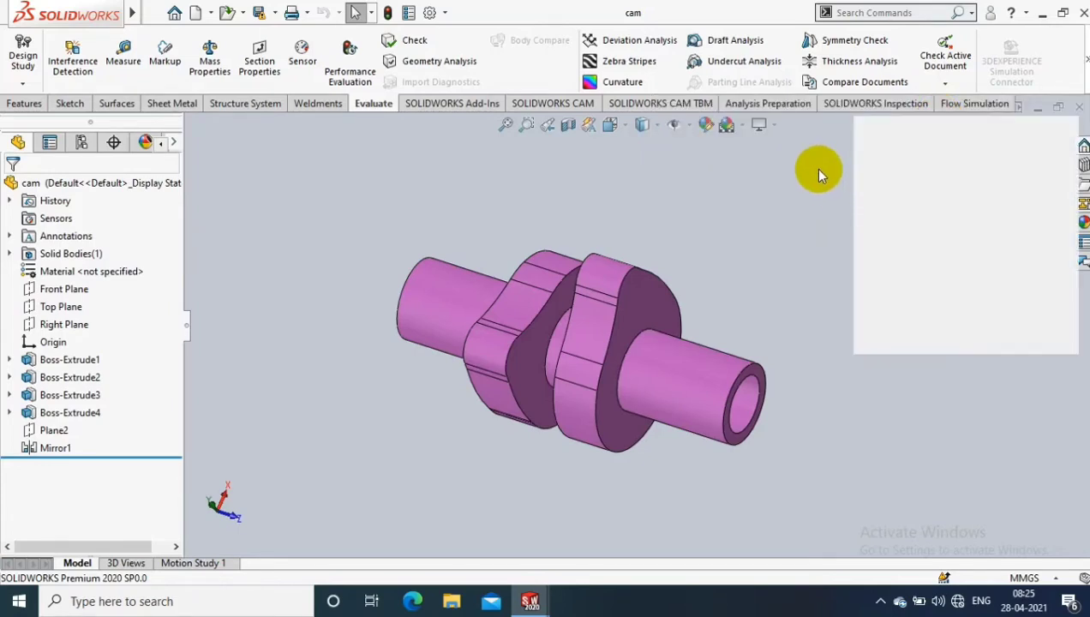
pyautogui.moveTo(718, 165)
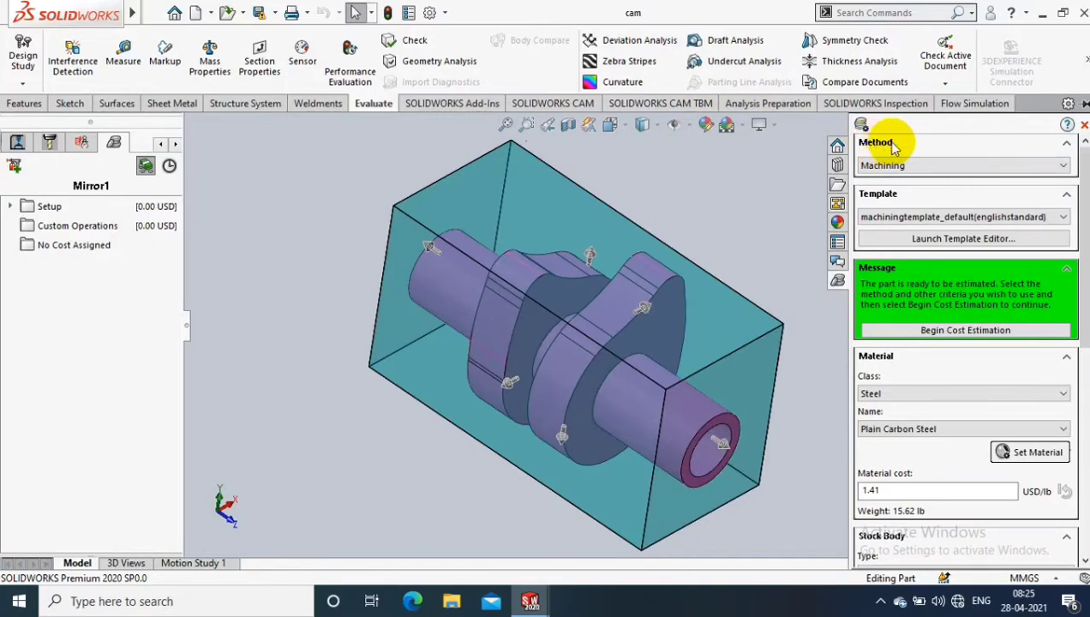
pyautogui.moveTo(757, 230)
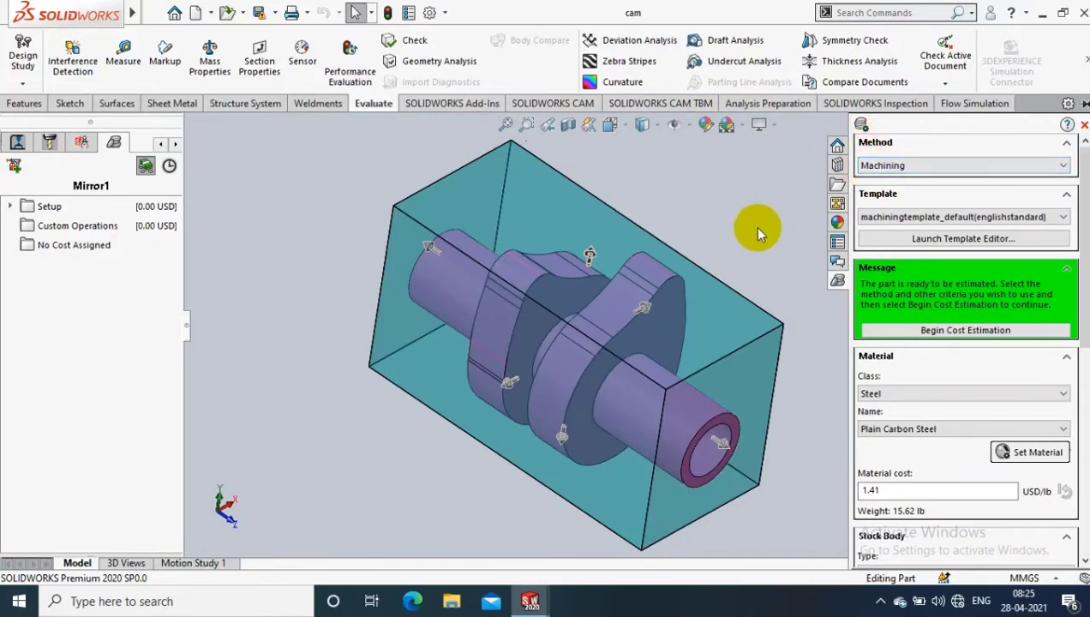
# With Costing open, try Casting and 3D Printing as the method before returning to Machining.
pyautogui.moveTo(754, 232); pyautogui.dragTo(699, 185)
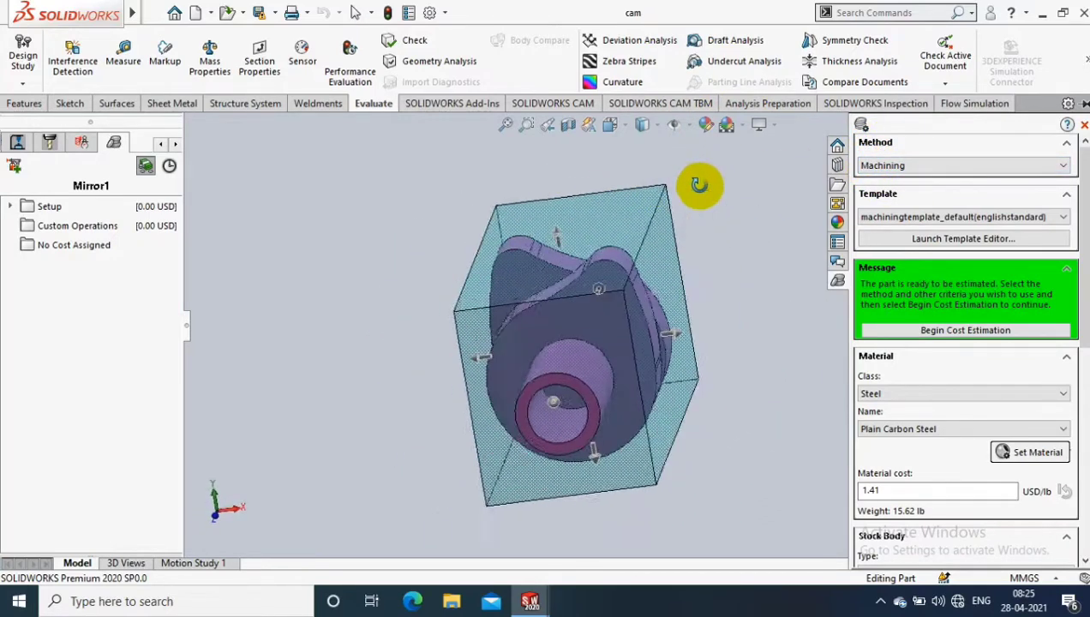
pyautogui.moveTo(699, 185); pyautogui.dragTo(716, 212)
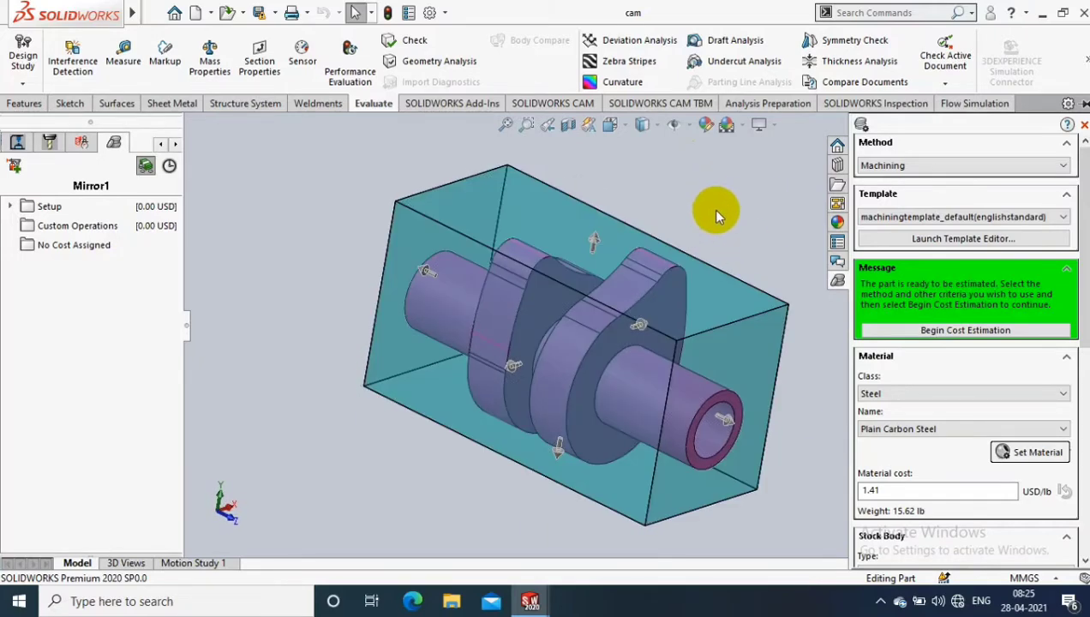
pyautogui.moveTo(728, 185)
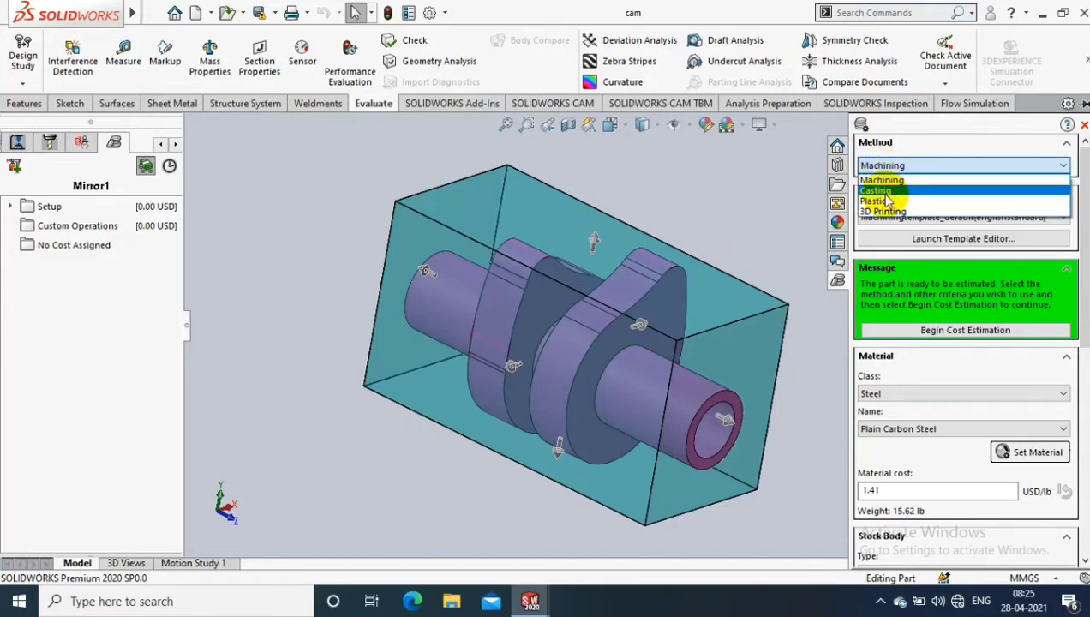
pyautogui.click(876, 188)
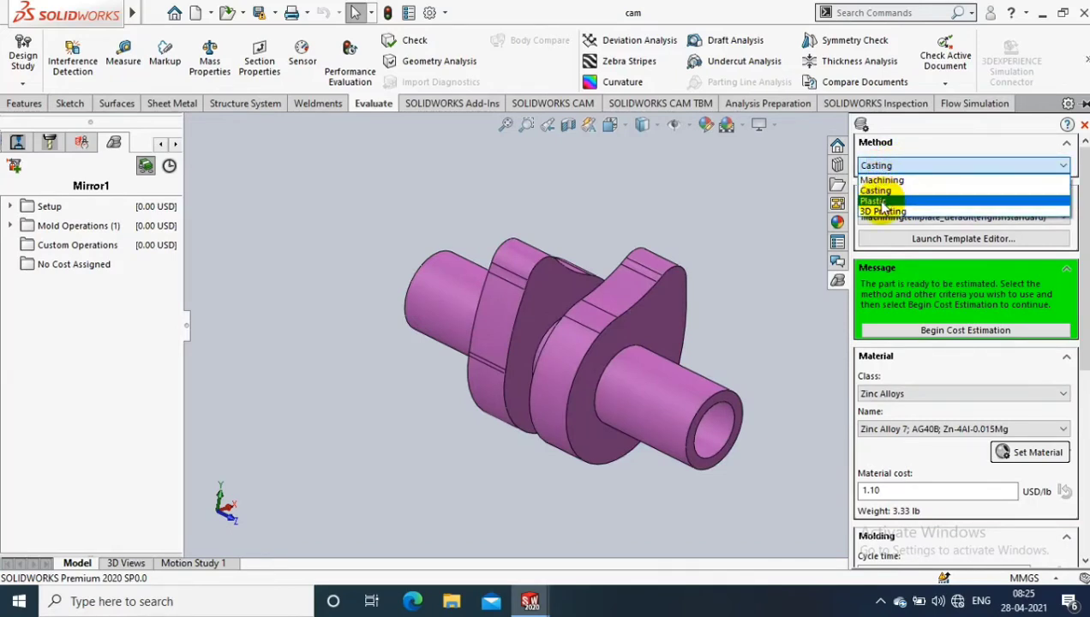
pyautogui.click(872, 200)
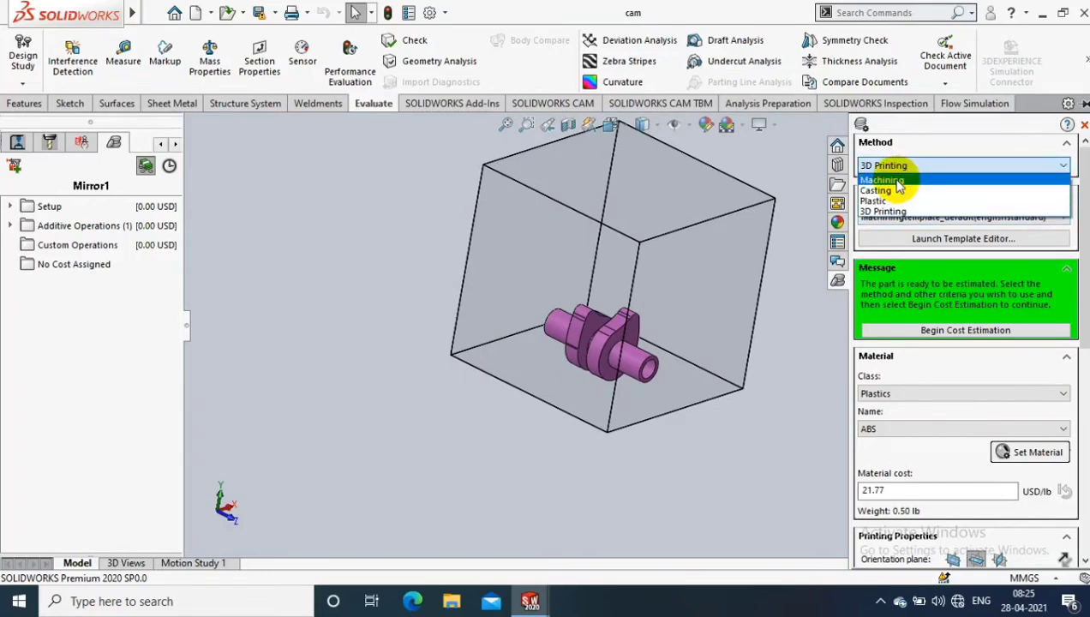
pyautogui.click(884, 180)
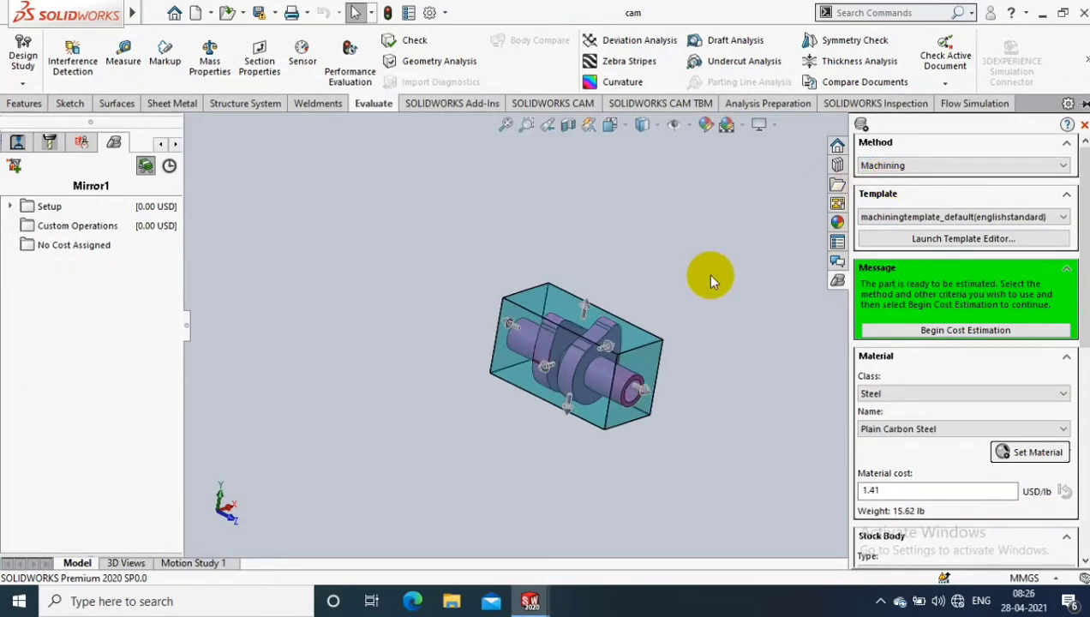
pyautogui.moveTo(751, 261)
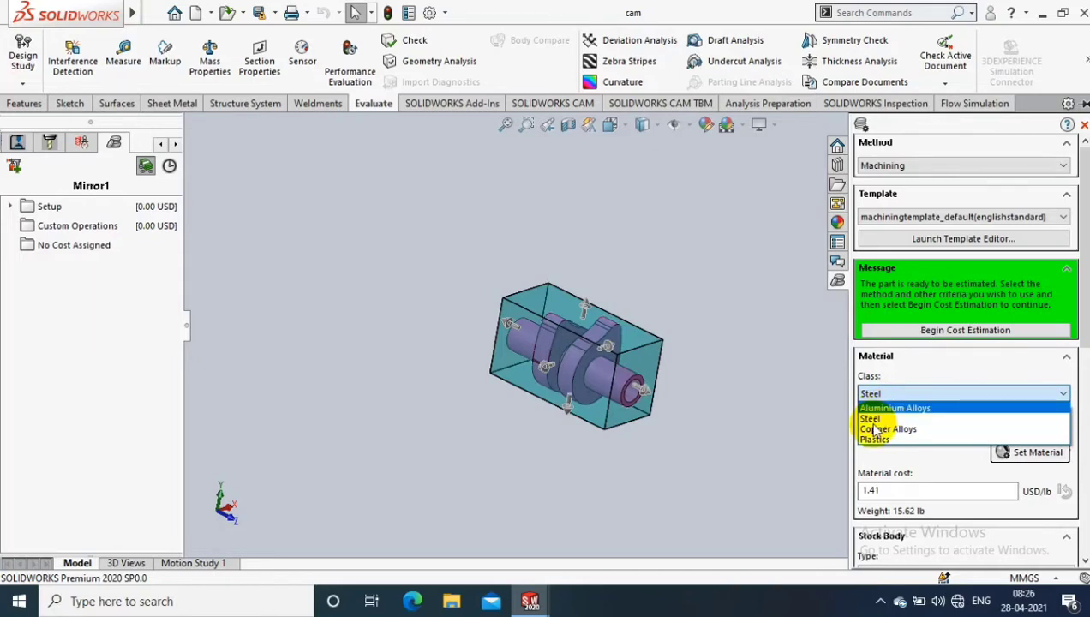
# Keep Steel as the material class and set the stock body to Cylinder after trying Plate.
pyautogui.click(871, 418)
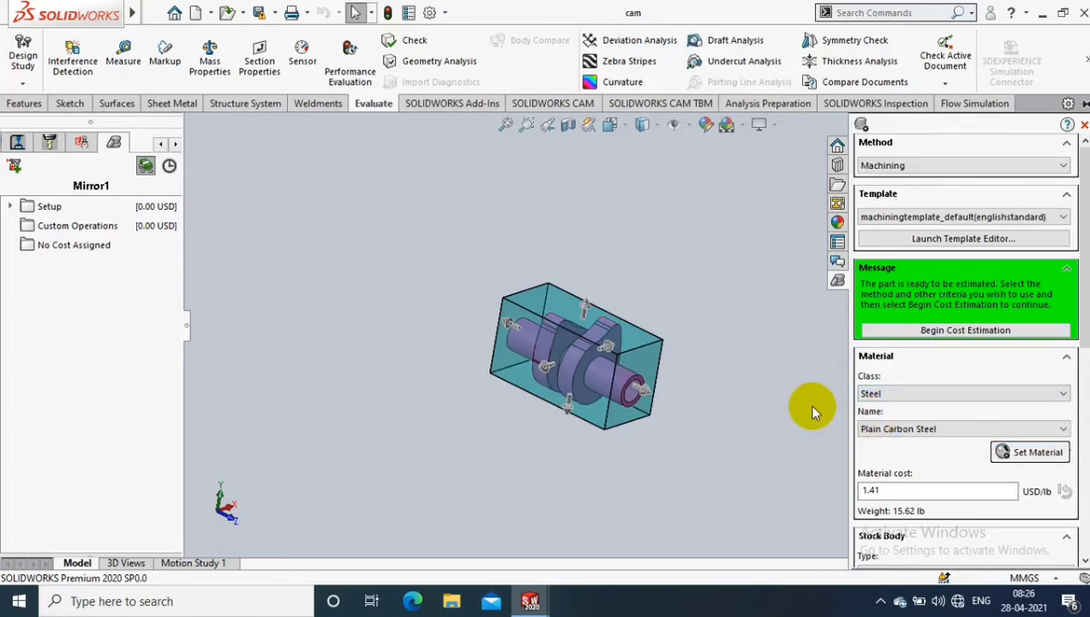
pyautogui.moveTo(812, 404)
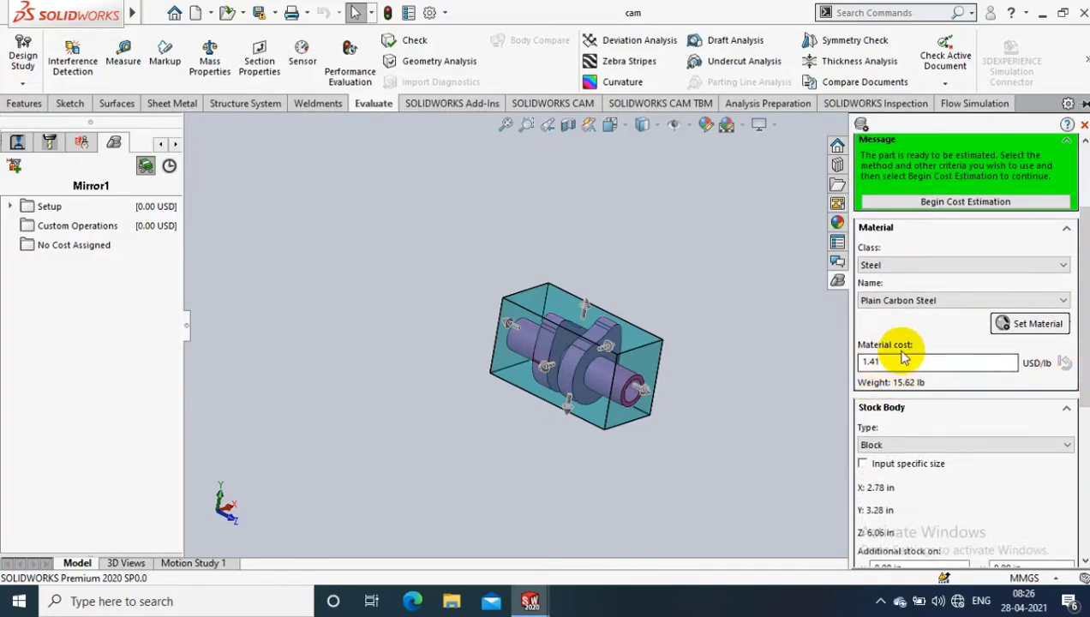
pyautogui.moveTo(900, 420)
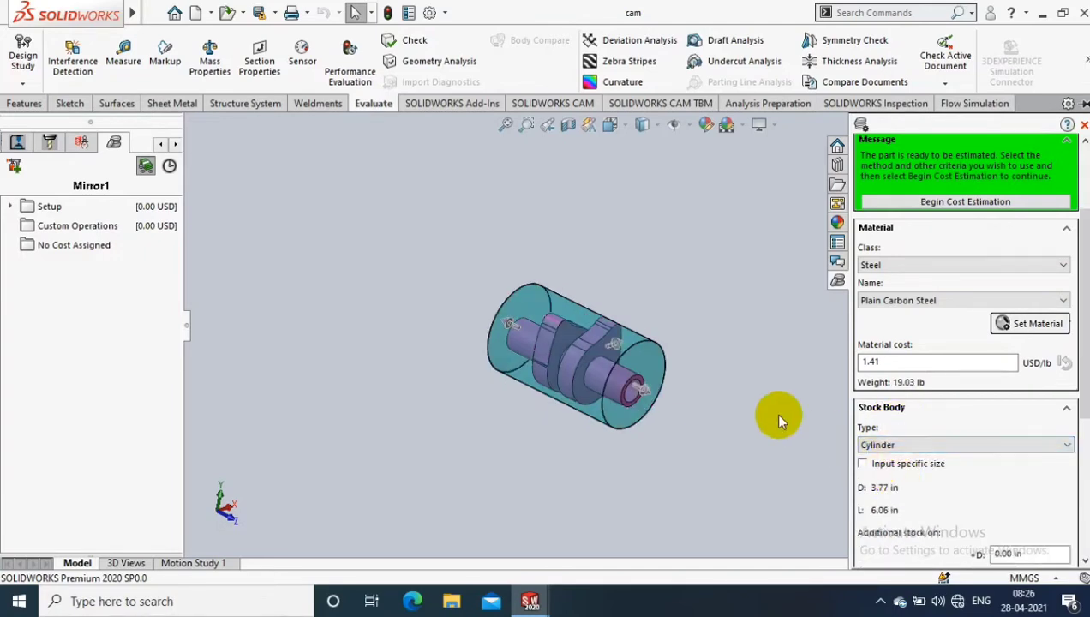
pyautogui.moveTo(541, 405)
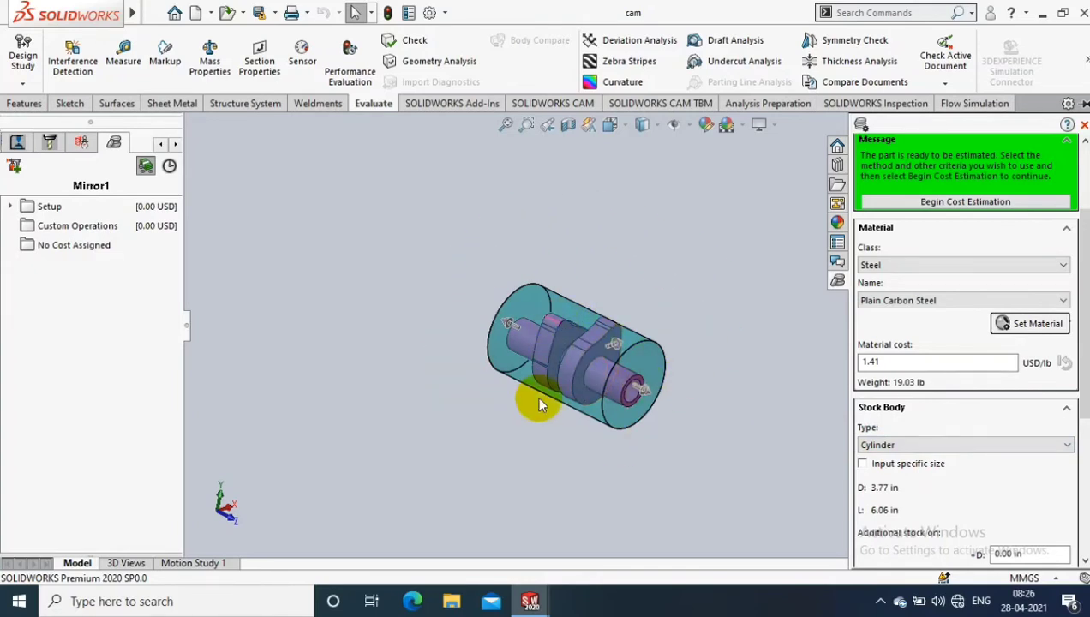
pyautogui.click(963, 445)
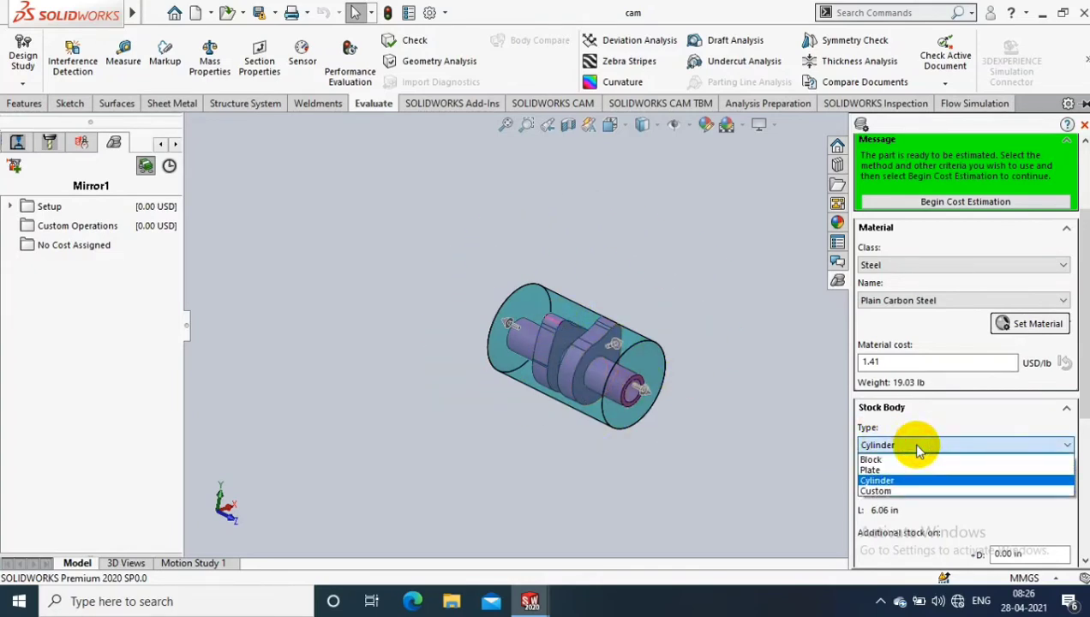
pyautogui.click(869, 470)
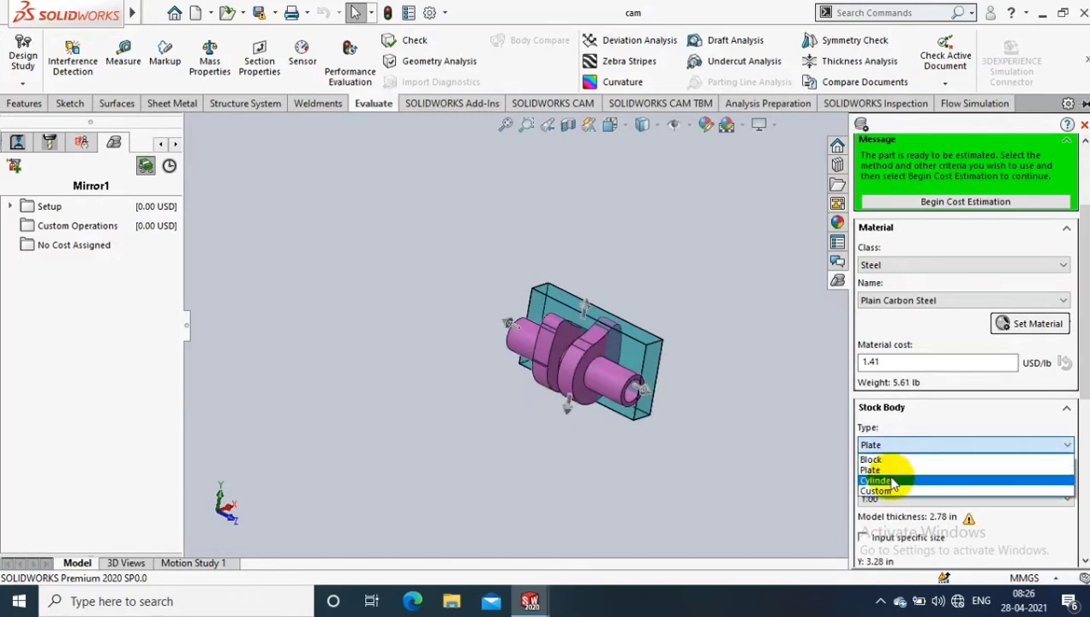
pyautogui.click(877, 480)
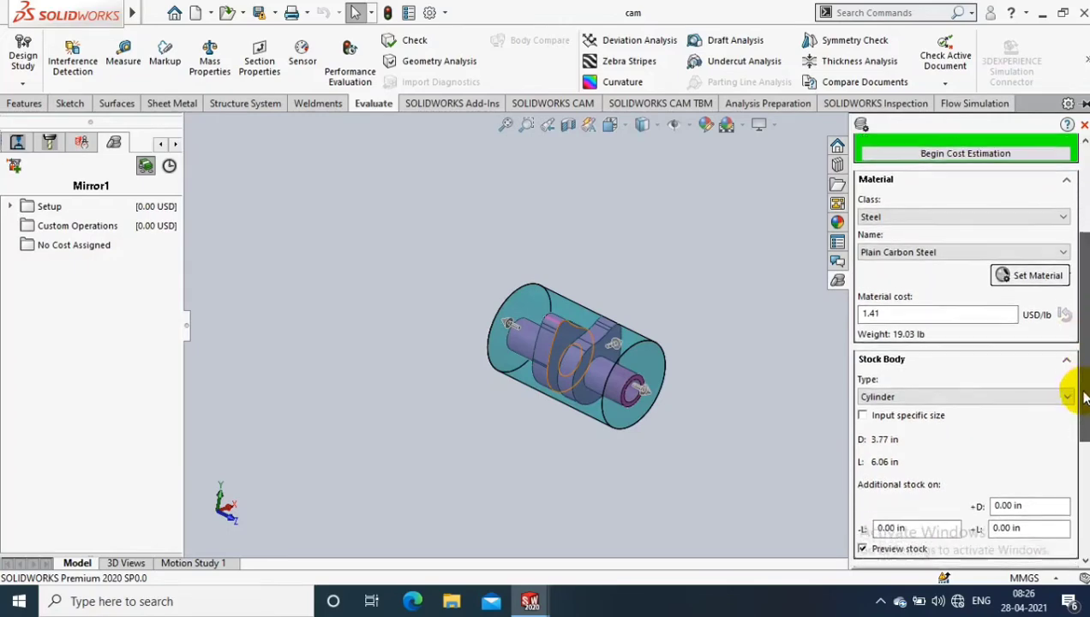
# Set quantity and lot size to 100 and base the markup on % of Total Cost.
pyautogui.scroll(-3)
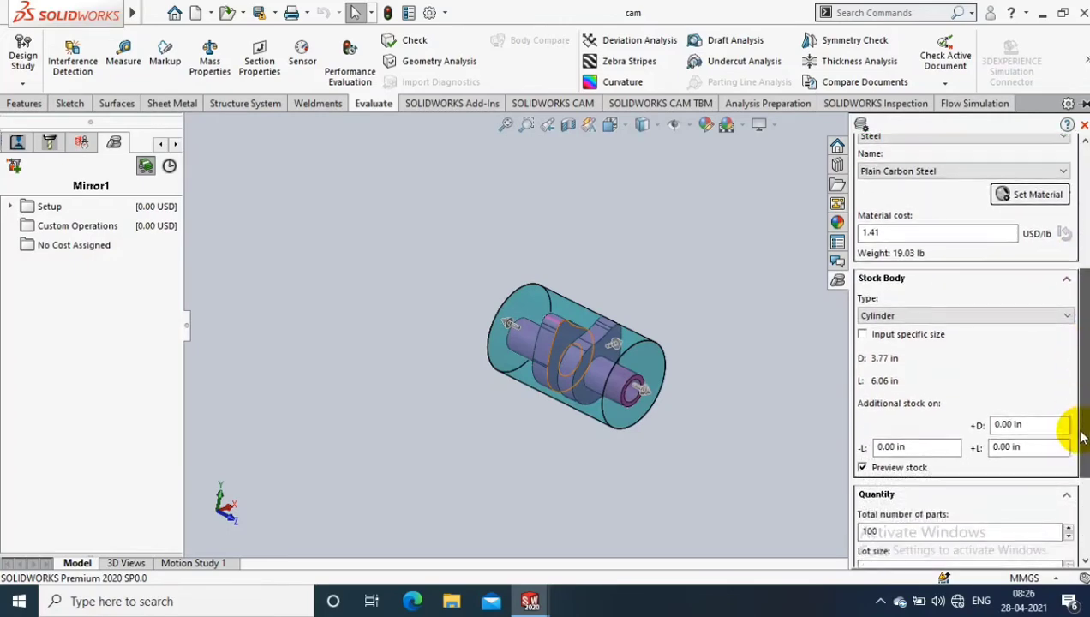
pyautogui.scroll(-3)
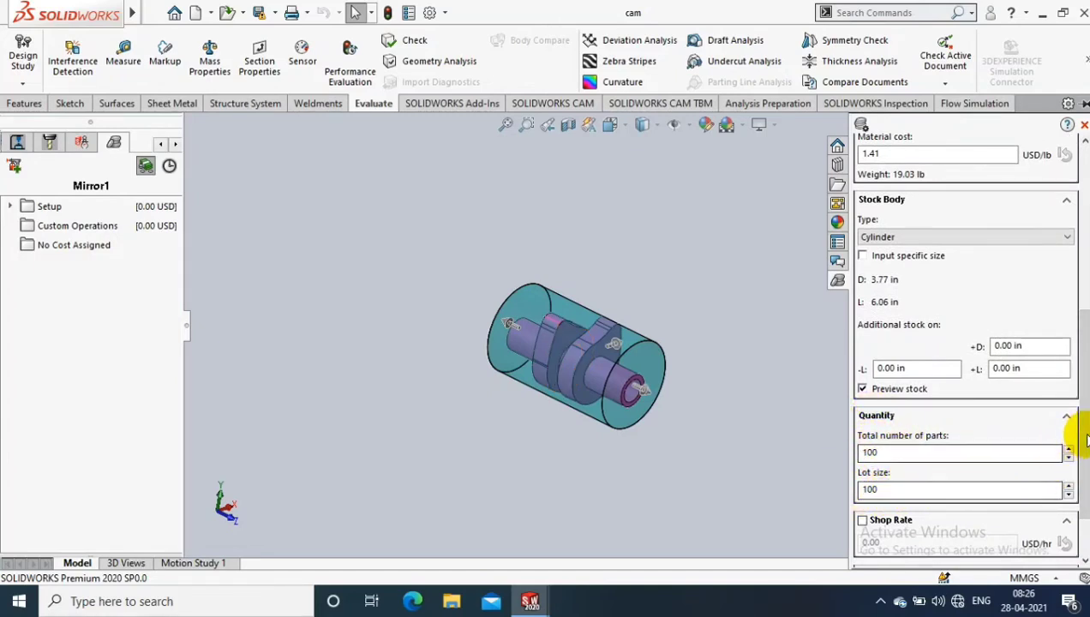
pyautogui.scroll(-3)
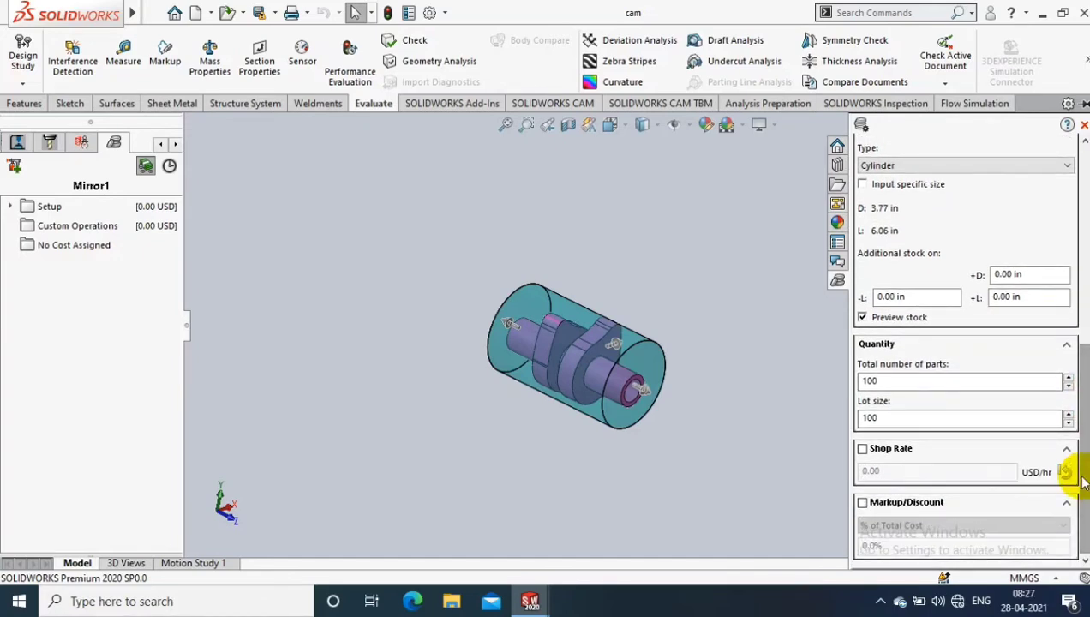
pyautogui.click(864, 449)
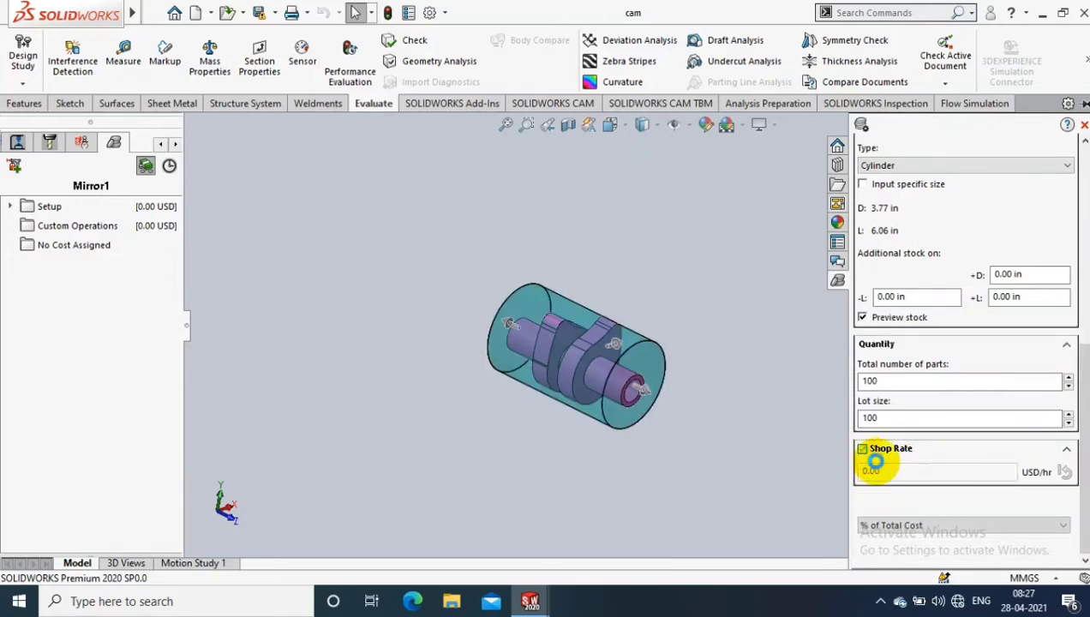
pyautogui.click(863, 448)
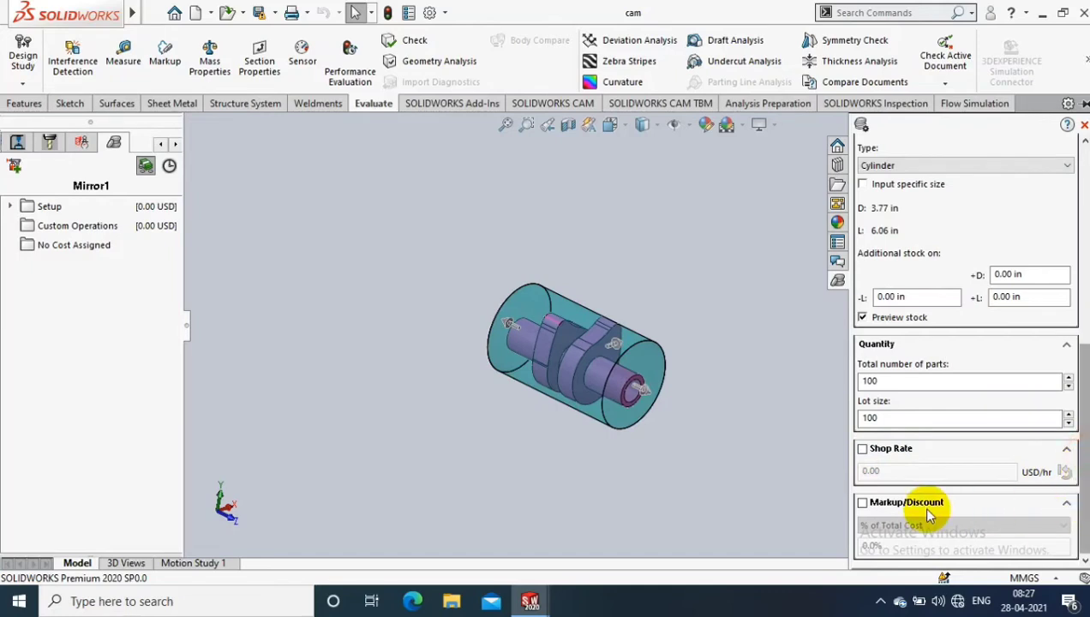
pyautogui.click(864, 504)
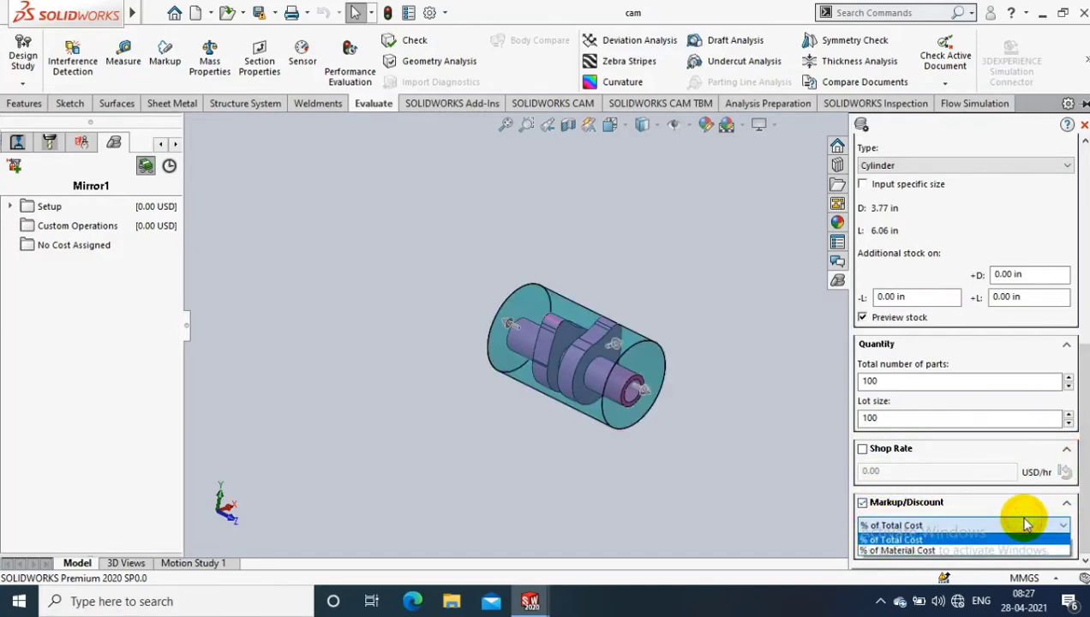
pyautogui.click(891, 538)
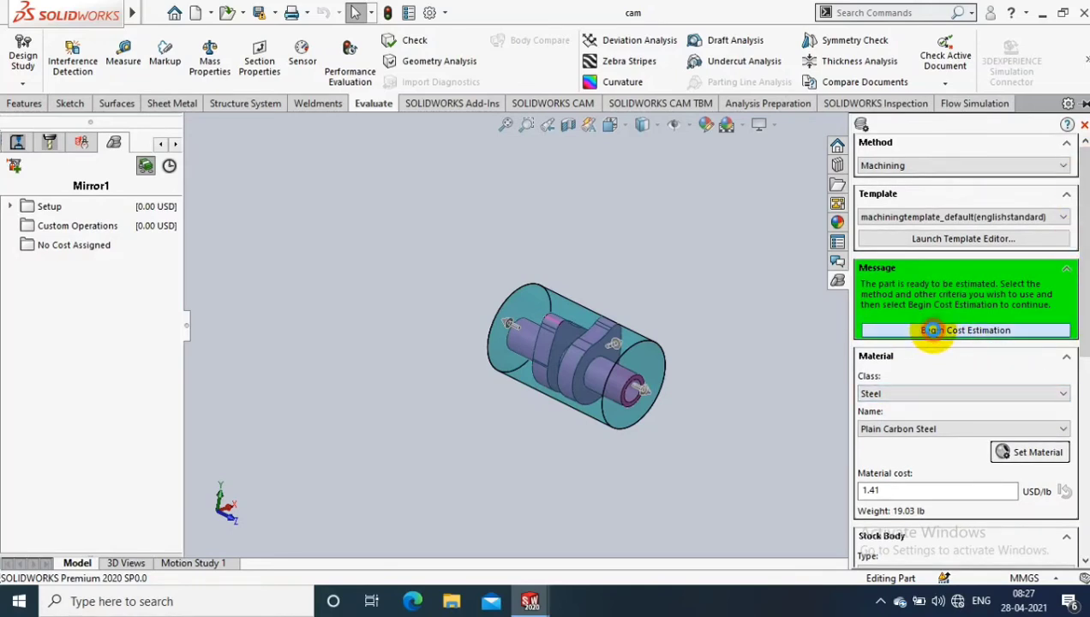
# Run the cost estimation and review the 51.62 USD per-part result and its breakdown.
pyautogui.click(963, 329)
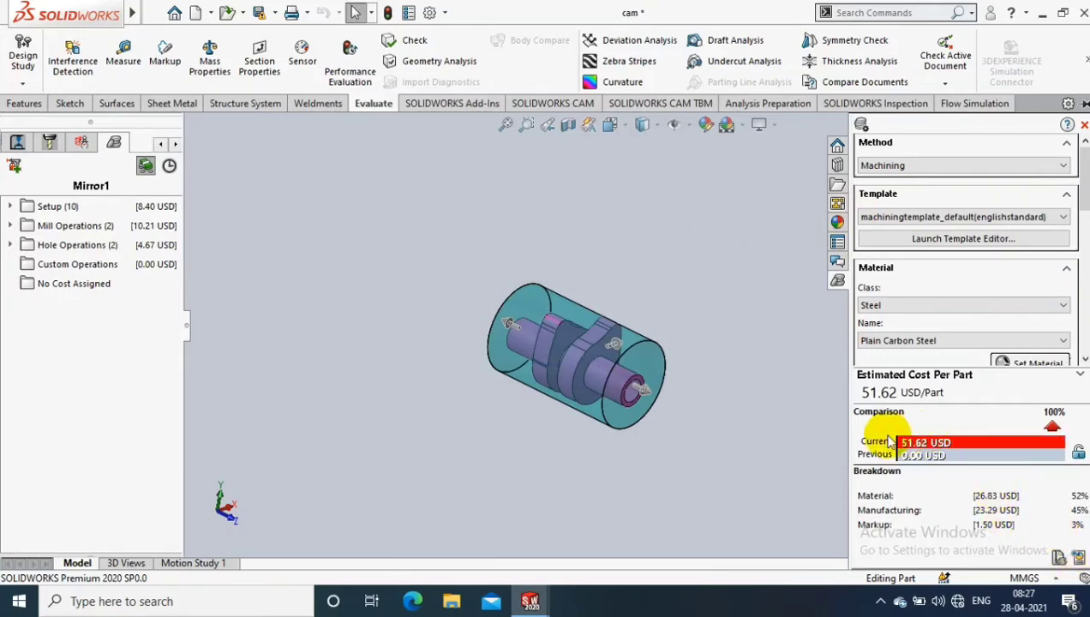
pyautogui.moveTo(899, 445)
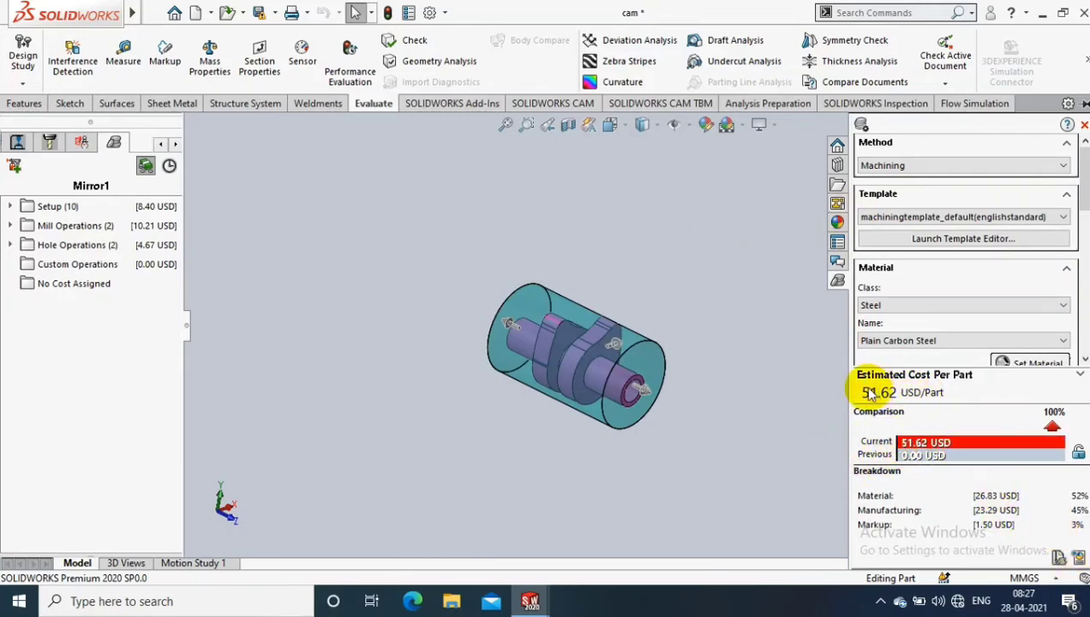
pyautogui.moveTo(927, 403)
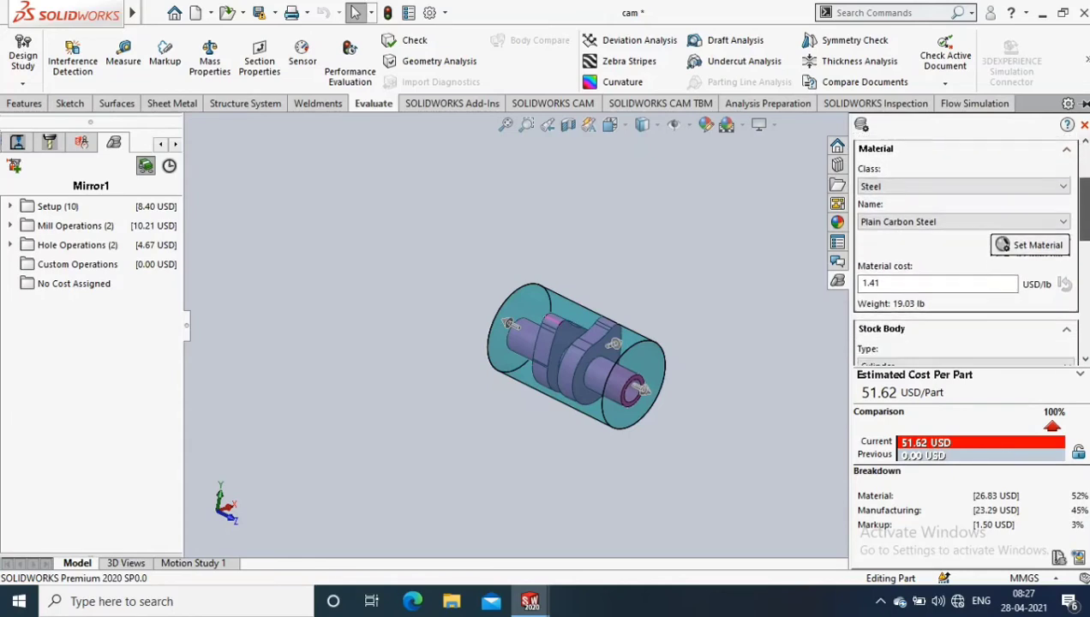
pyautogui.scroll(-3)
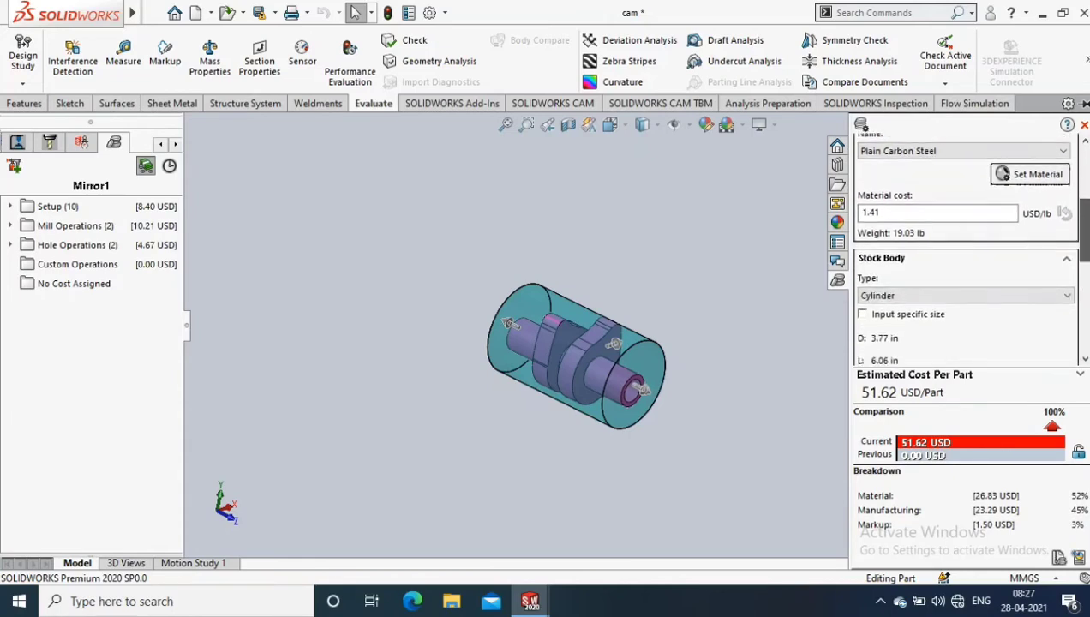
pyautogui.scroll(-3)
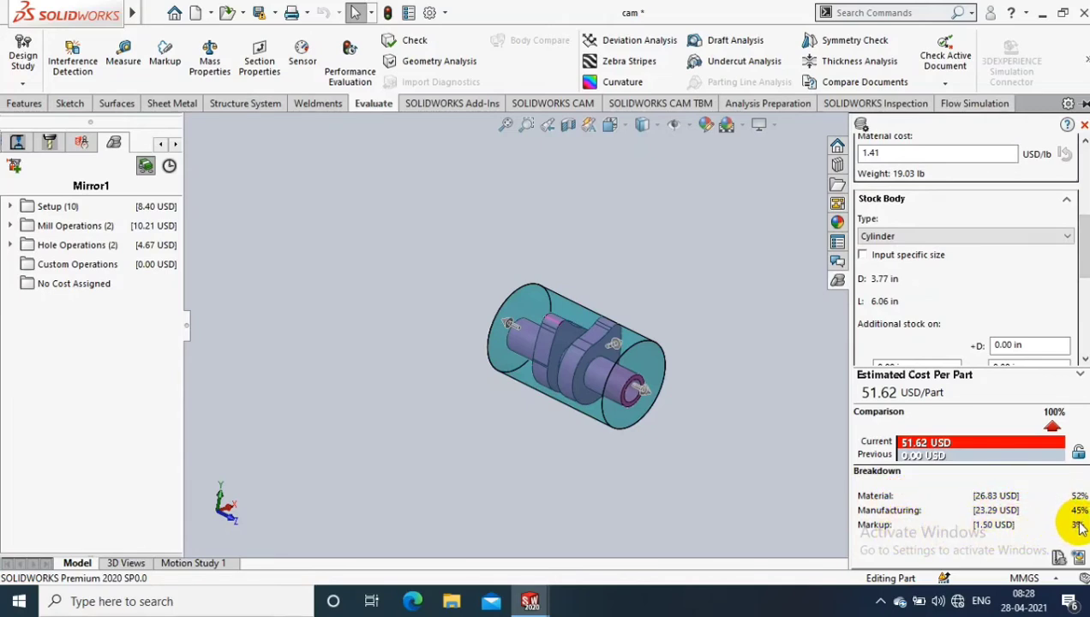
pyautogui.moveTo(1035, 494)
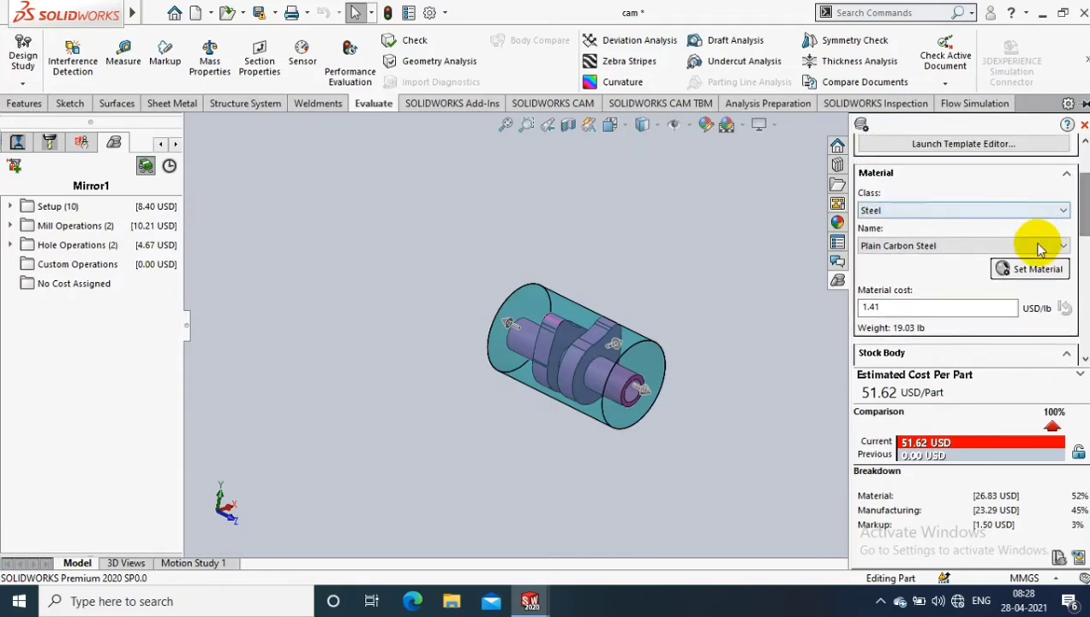
# Switch the material to AISI 304, change the method to Casting, and review the updated cost inputs.
pyautogui.click(1060, 247)
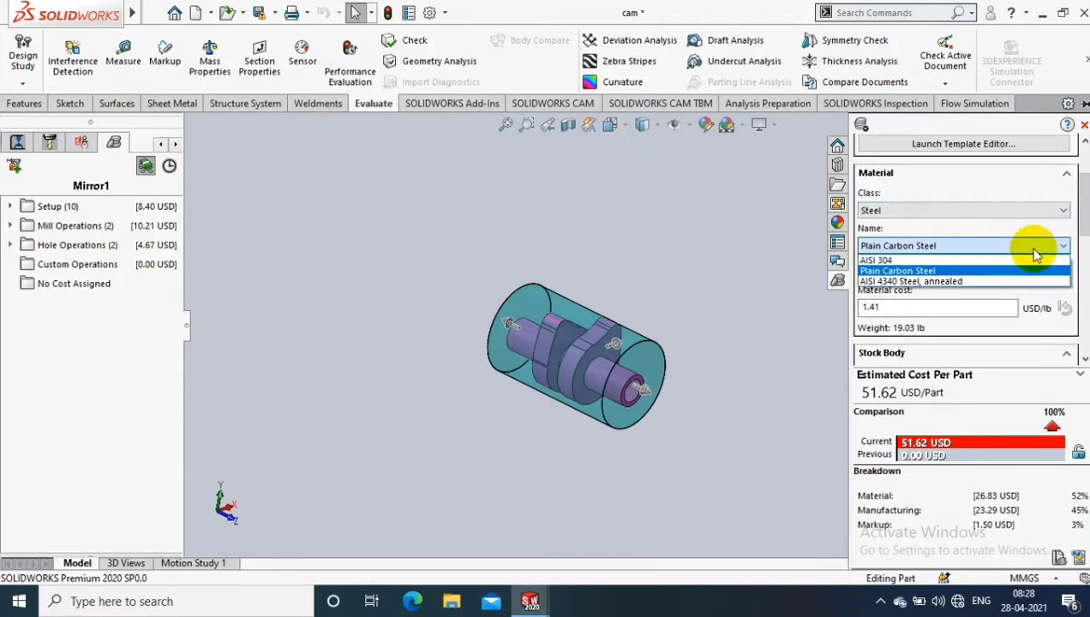
pyautogui.moveTo(952, 262)
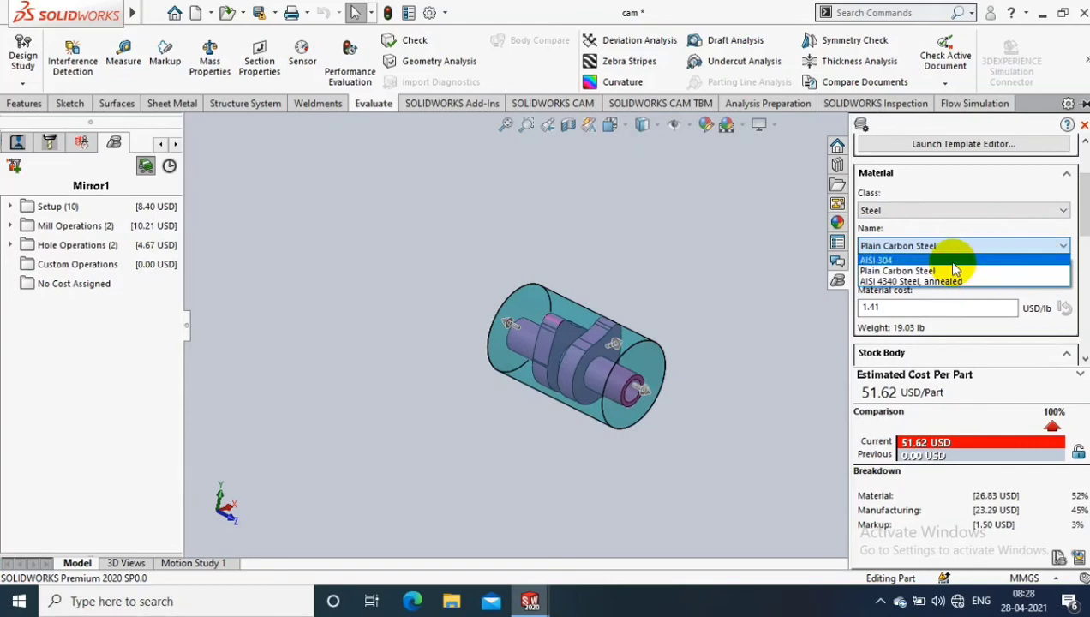
pyautogui.click(884, 259)
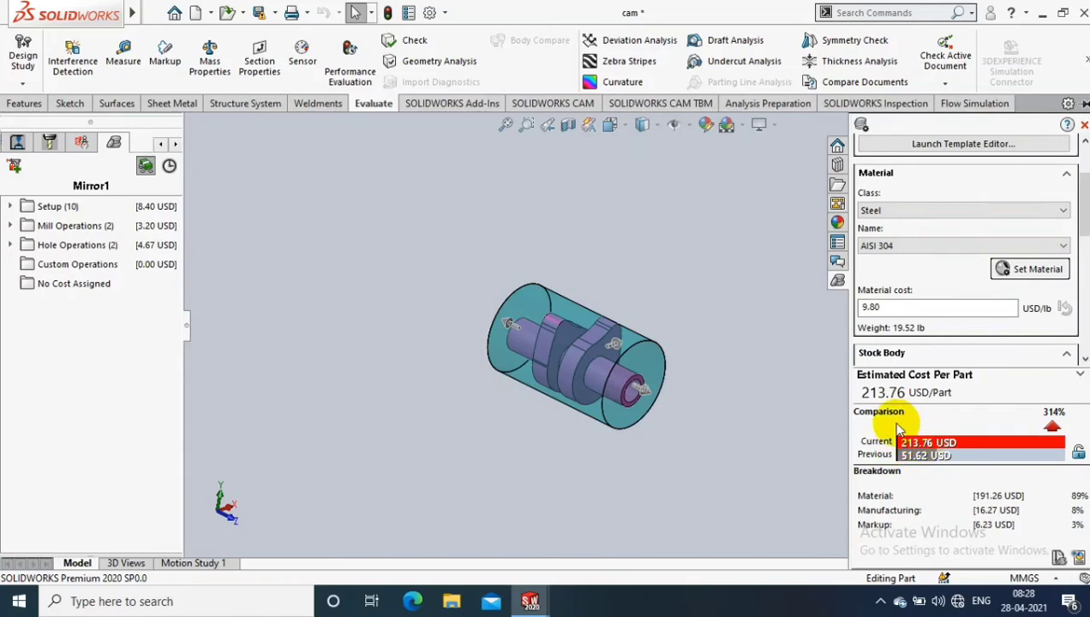
pyautogui.moveTo(944, 435)
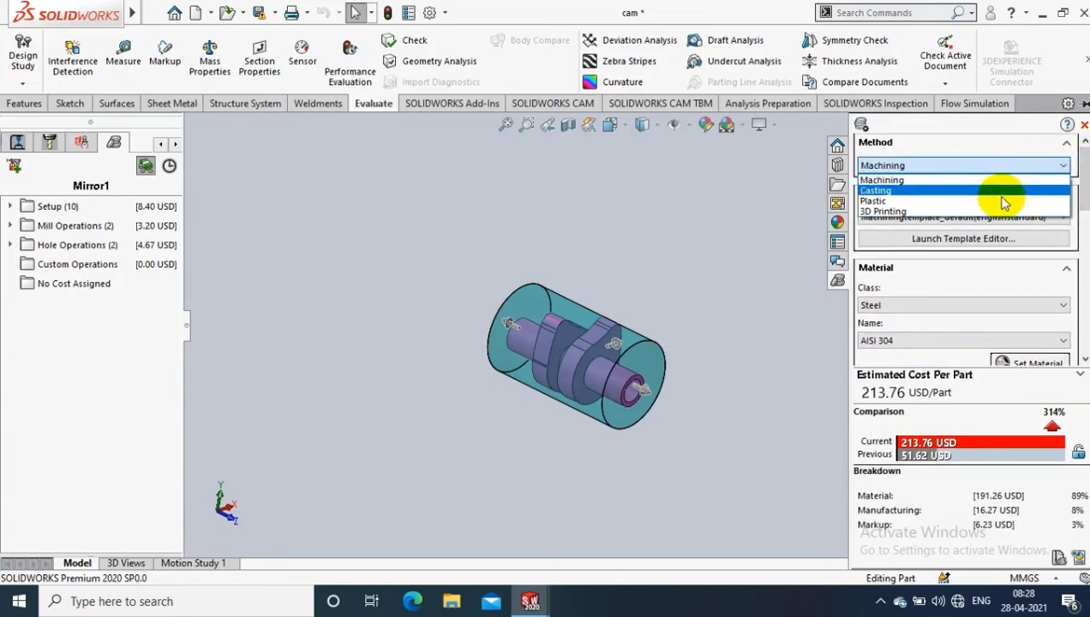
pyautogui.click(874, 189)
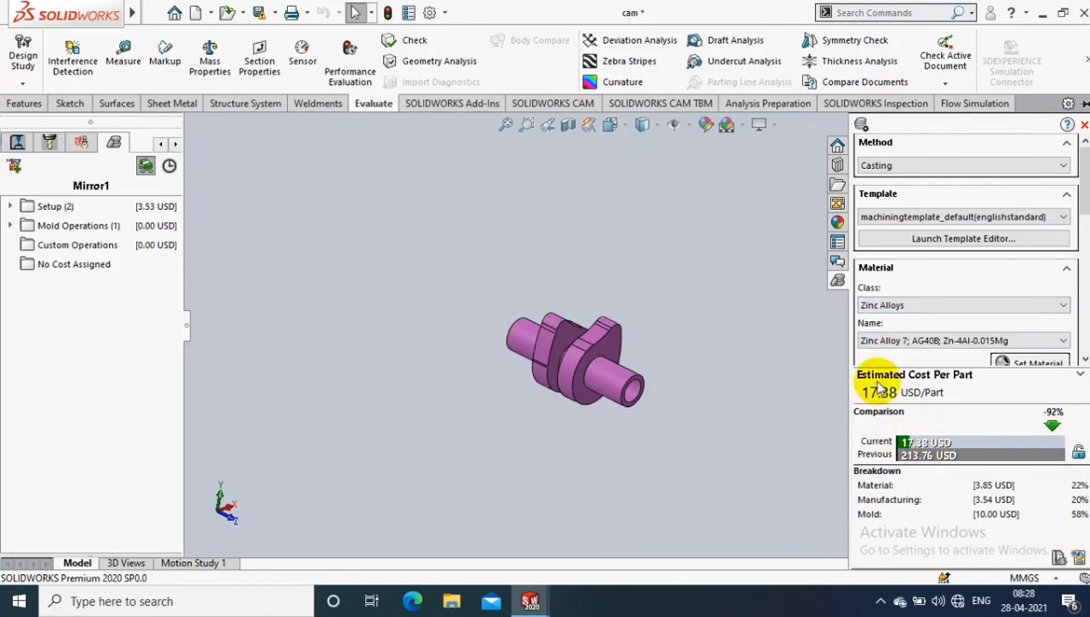
pyautogui.moveTo(939, 172)
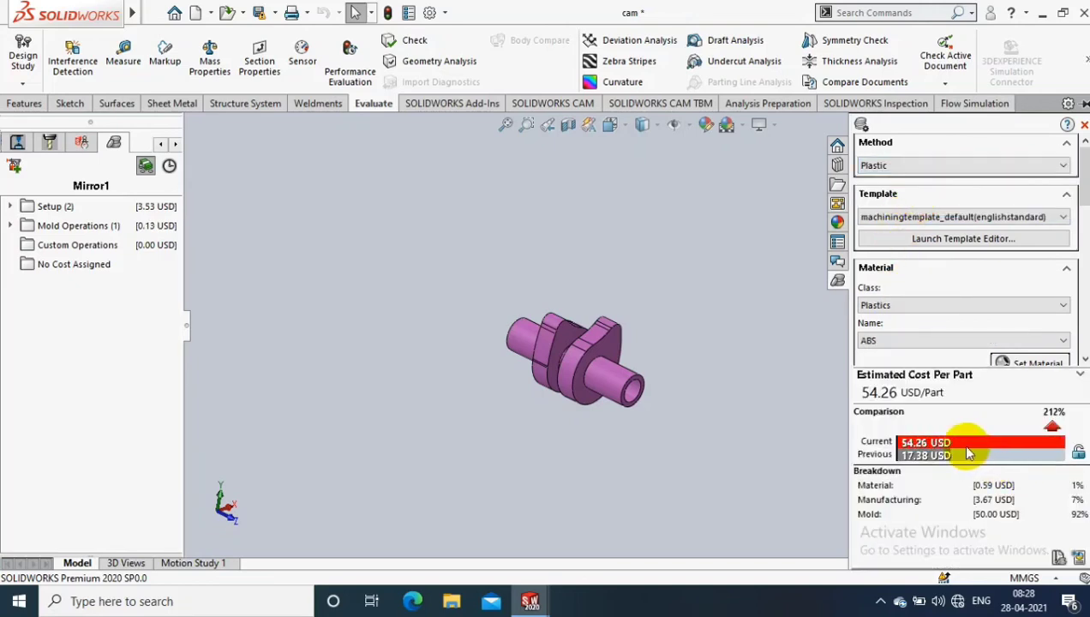
pyautogui.moveTo(1031, 422)
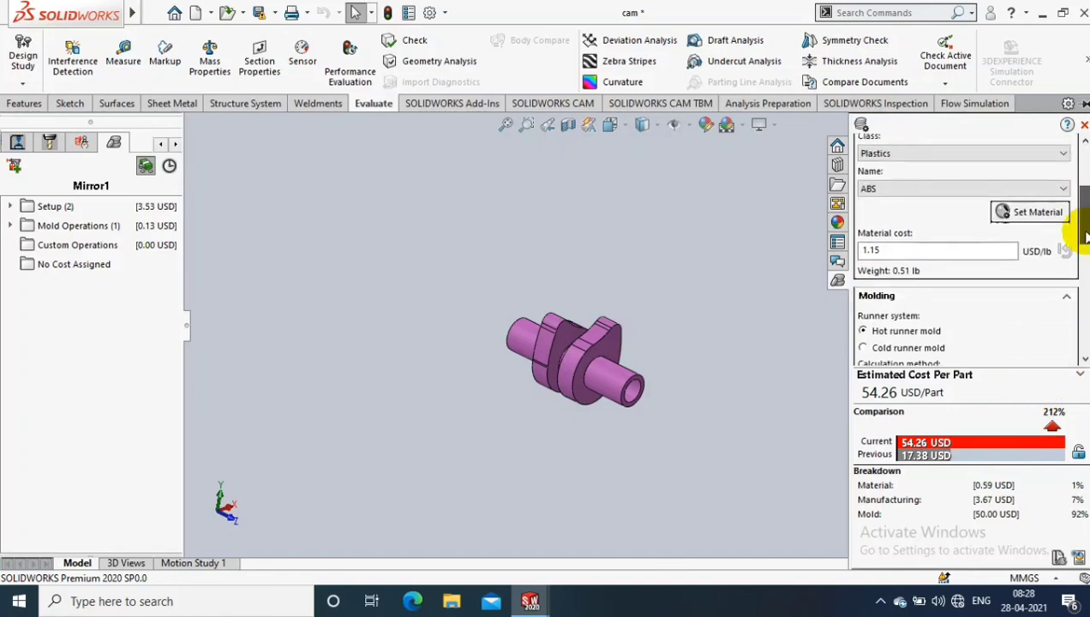
pyautogui.scroll(-3)
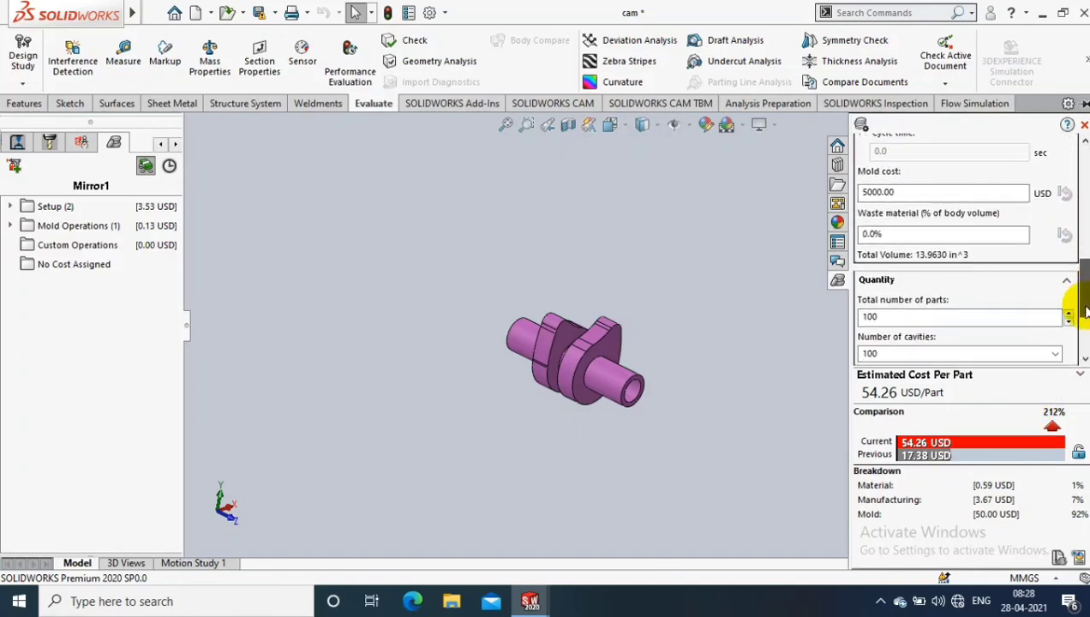
pyautogui.scroll(-3)
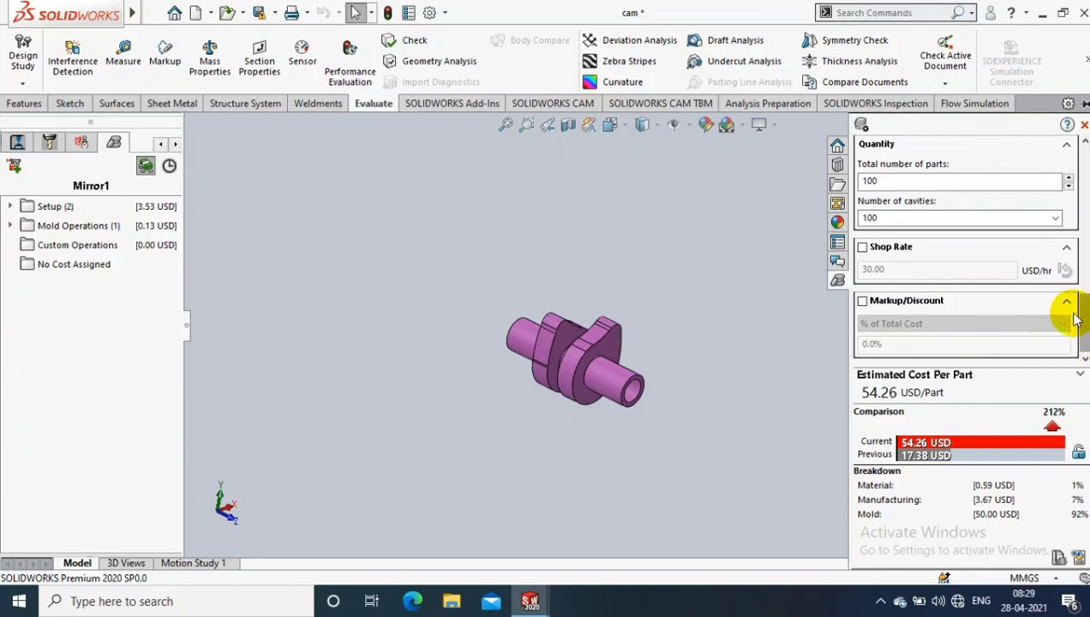
pyautogui.moveTo(591, 395)
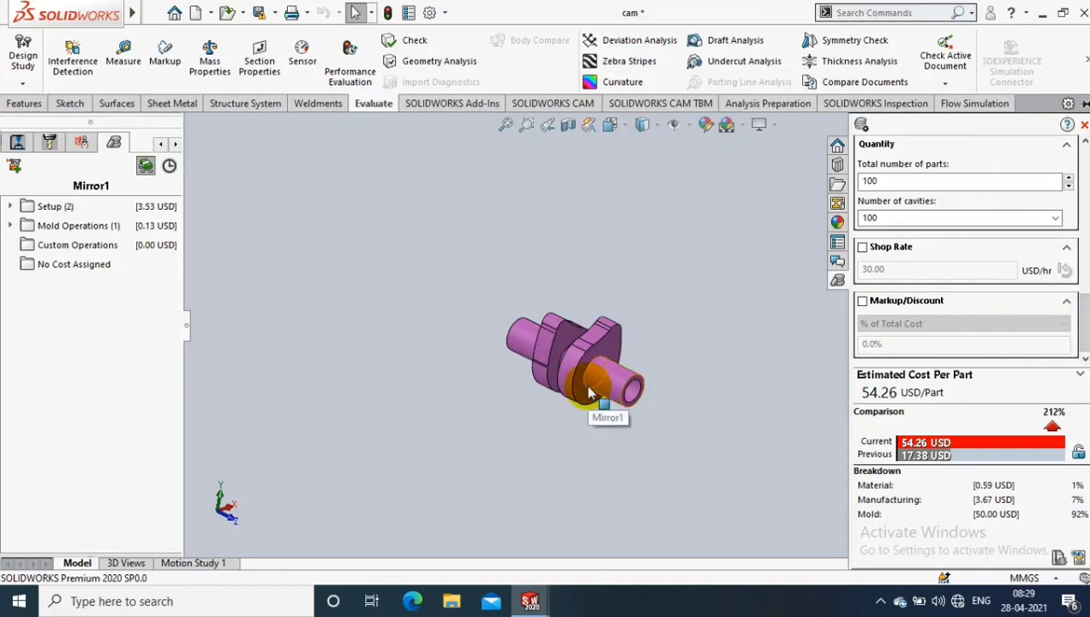